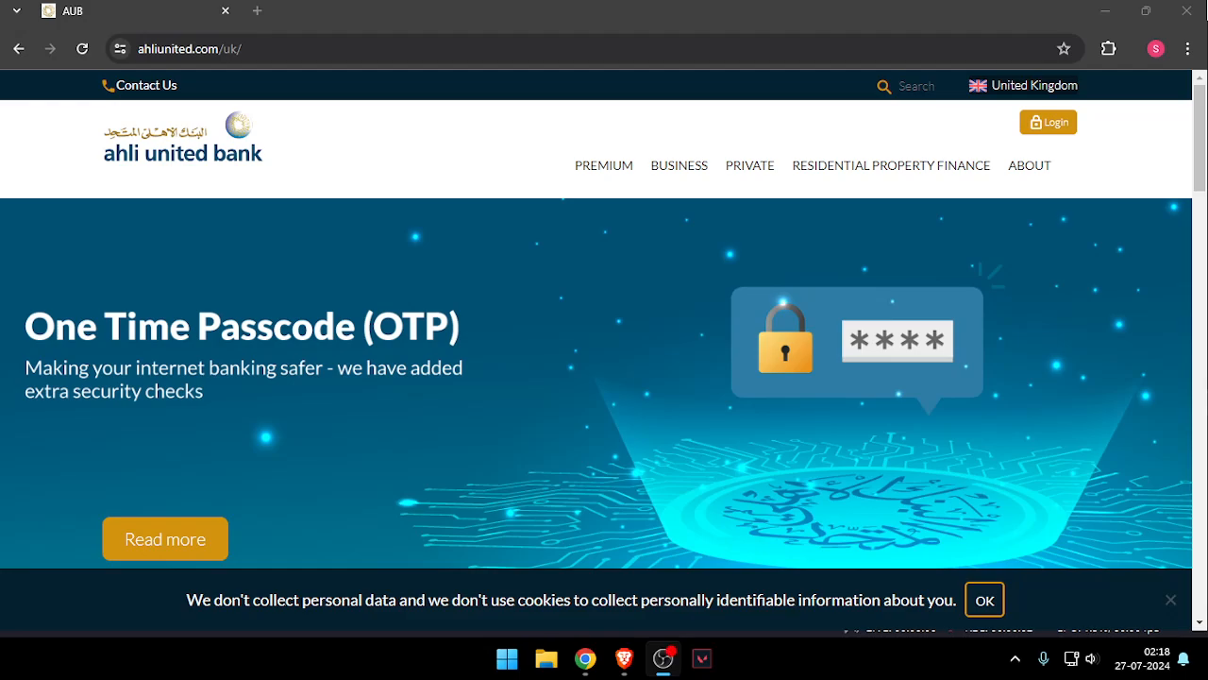
{"action": "mouse_move", "coordinate": [602, 635]}
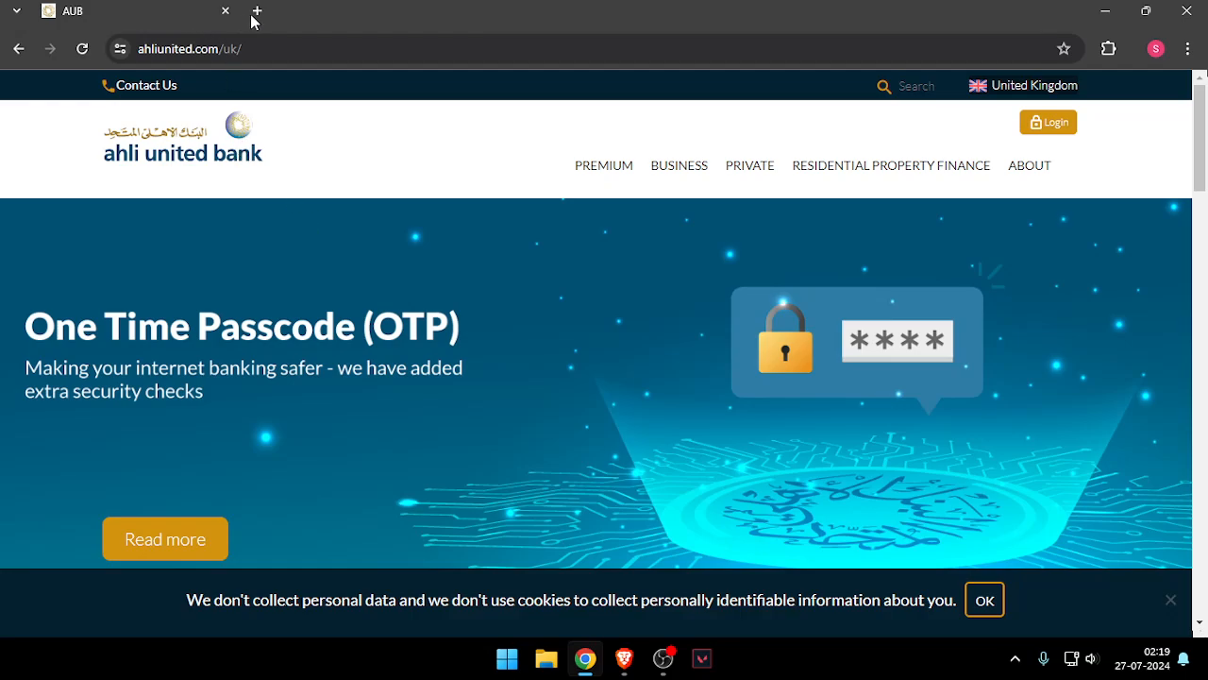
Open a blank second tab, then go to Ahli United Bank's UK Contact Us page from the footer.
{"action": "left_click", "coordinate": [257, 10]}
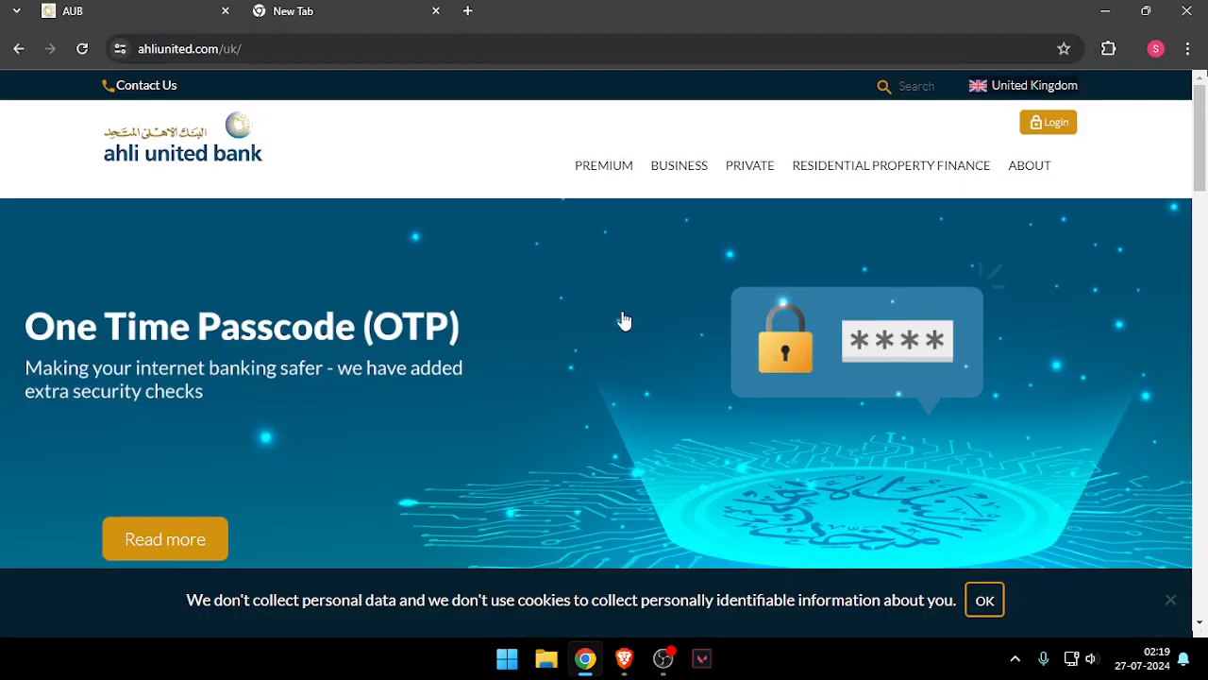
{"action": "scroll", "scroll_direction": "down", "scroll_amount": 3}
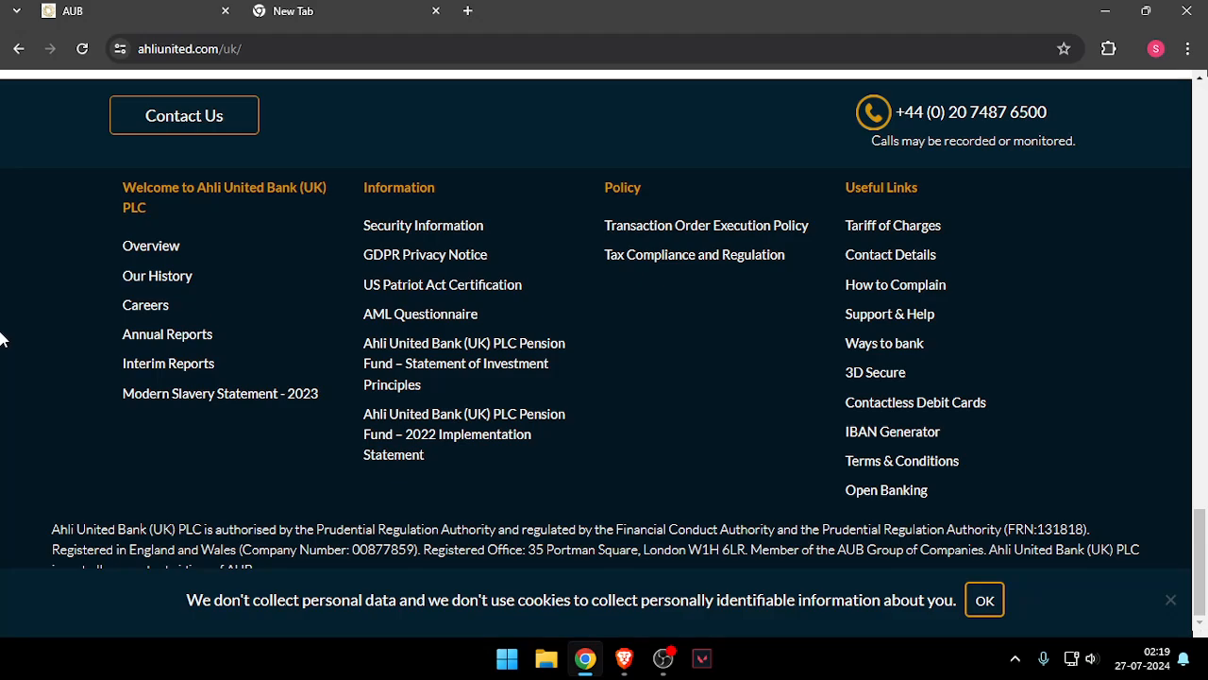
{"action": "left_click", "coordinate": [183, 114]}
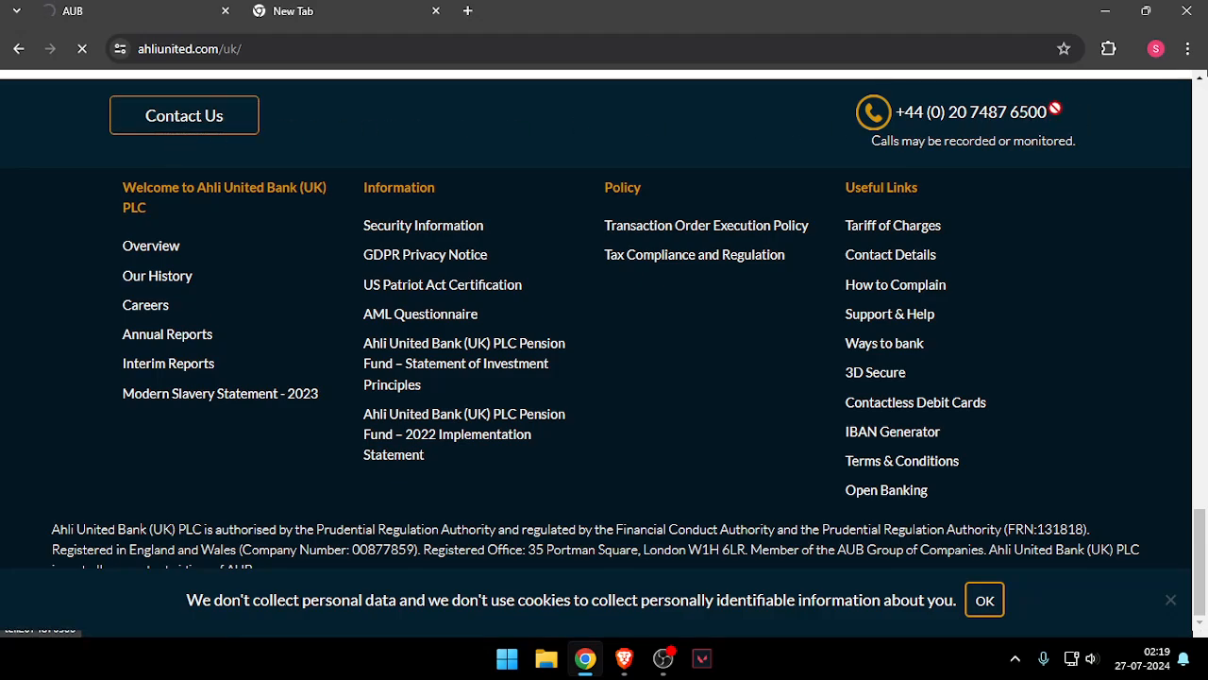
{"action": "left_click", "coordinate": [184, 115]}
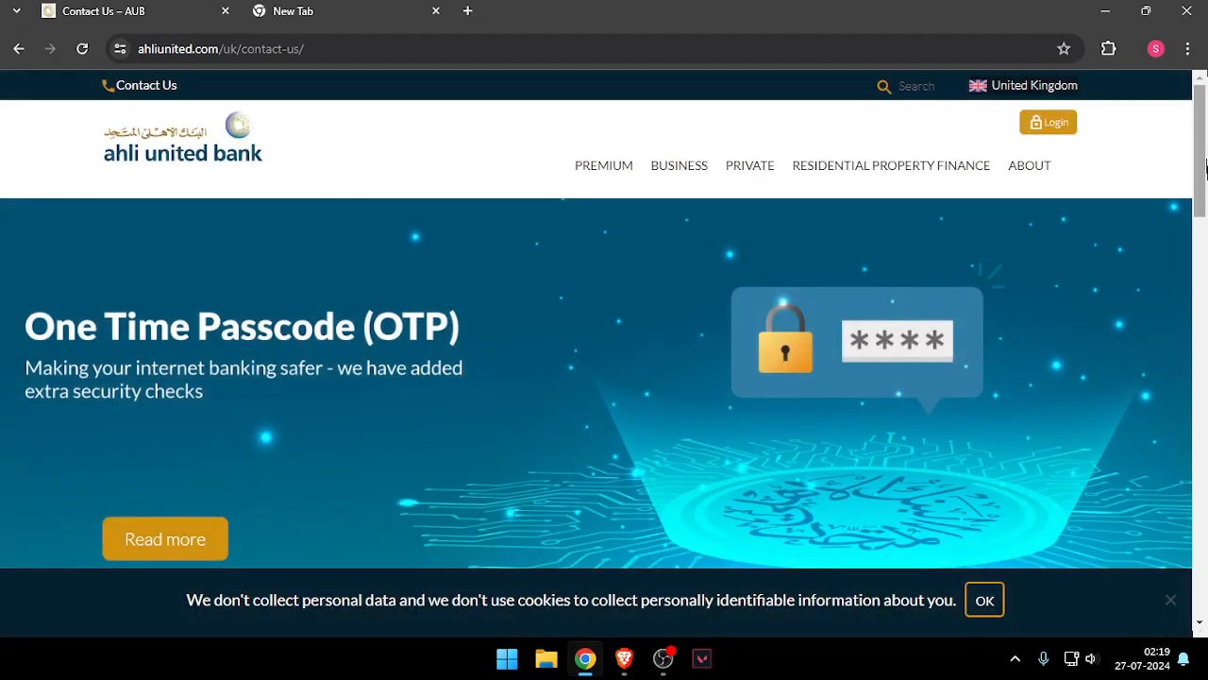
Scroll through the enquiry form and London address, phone and email, then return to top.
{"action": "scroll", "scroll_direction": "down", "scroll_amount": 3}
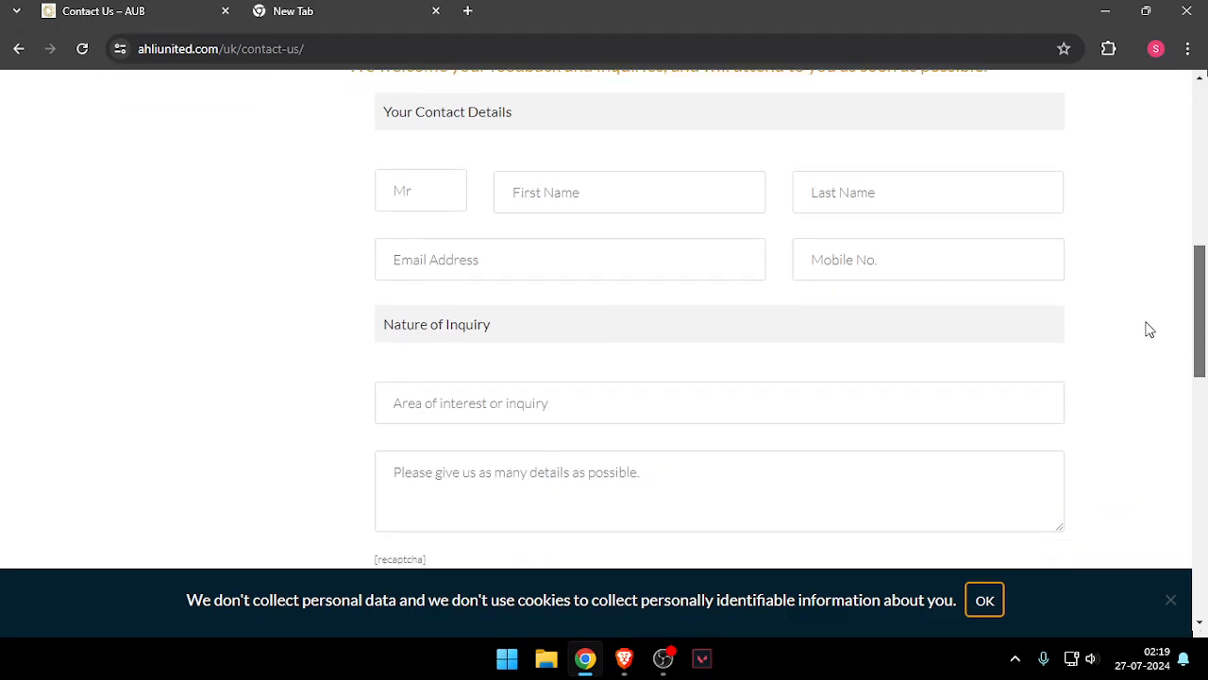
{"action": "scroll", "scroll_direction": "down", "scroll_amount": 3}
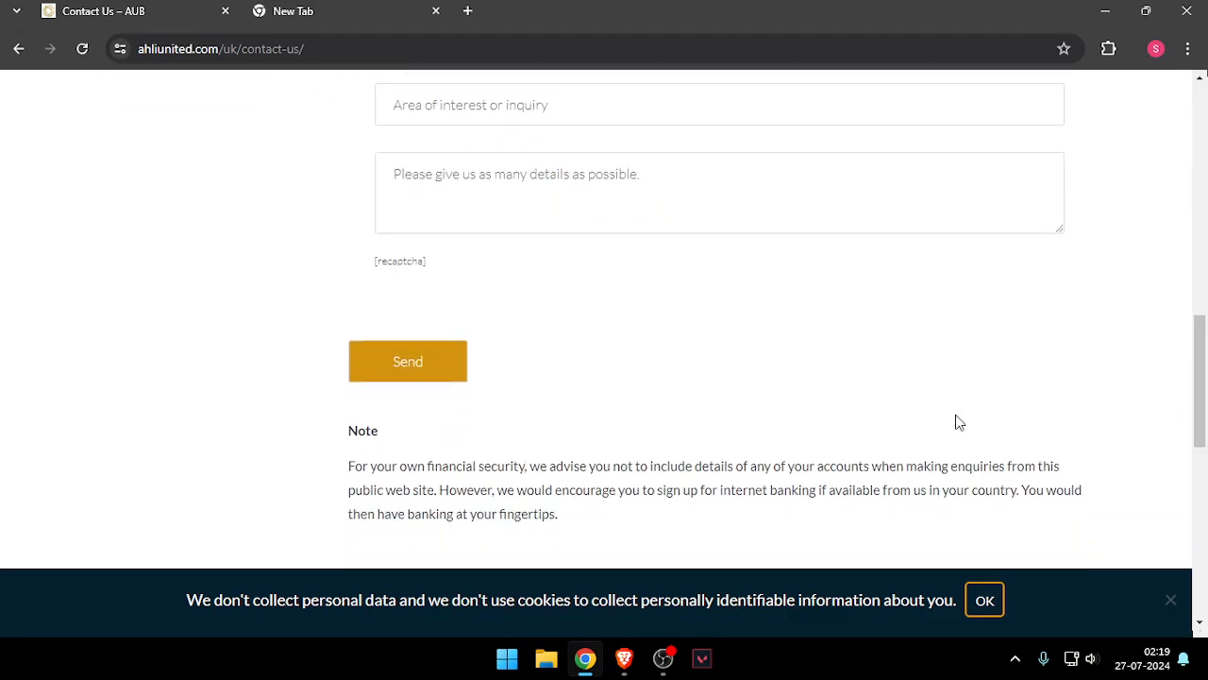
{"action": "scroll", "scroll_direction": "down", "scroll_amount": 3}
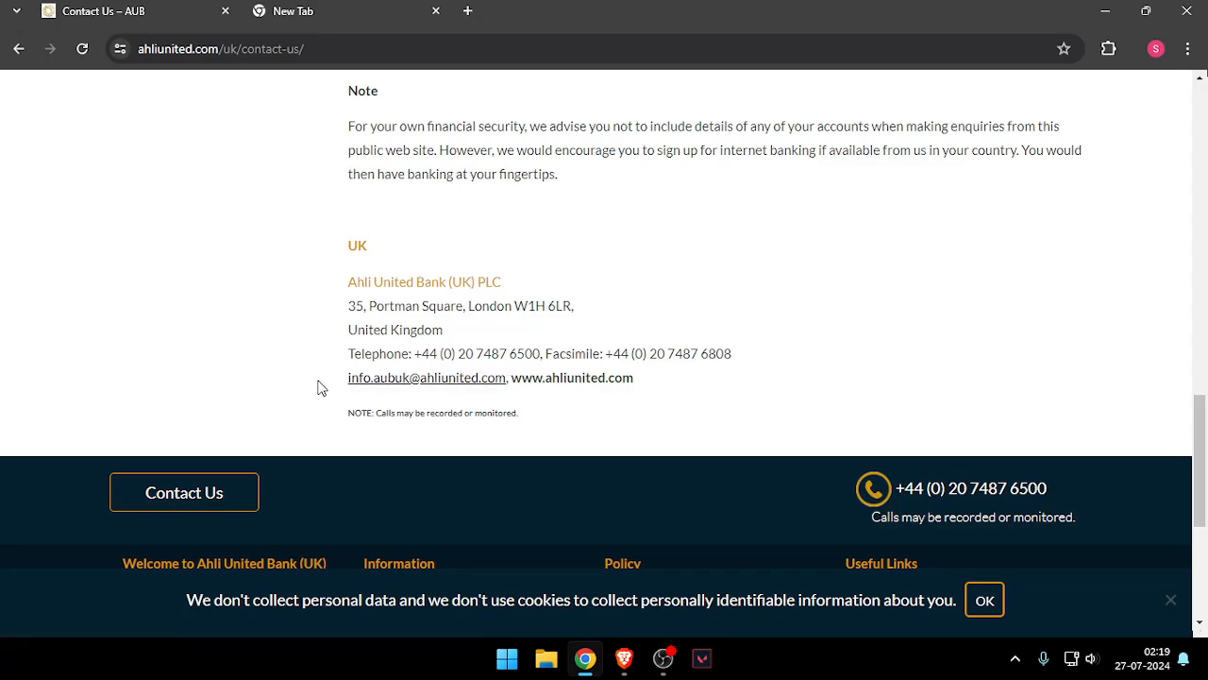
{"action": "scroll", "scroll_direction": "up", "scroll_amount": 3}
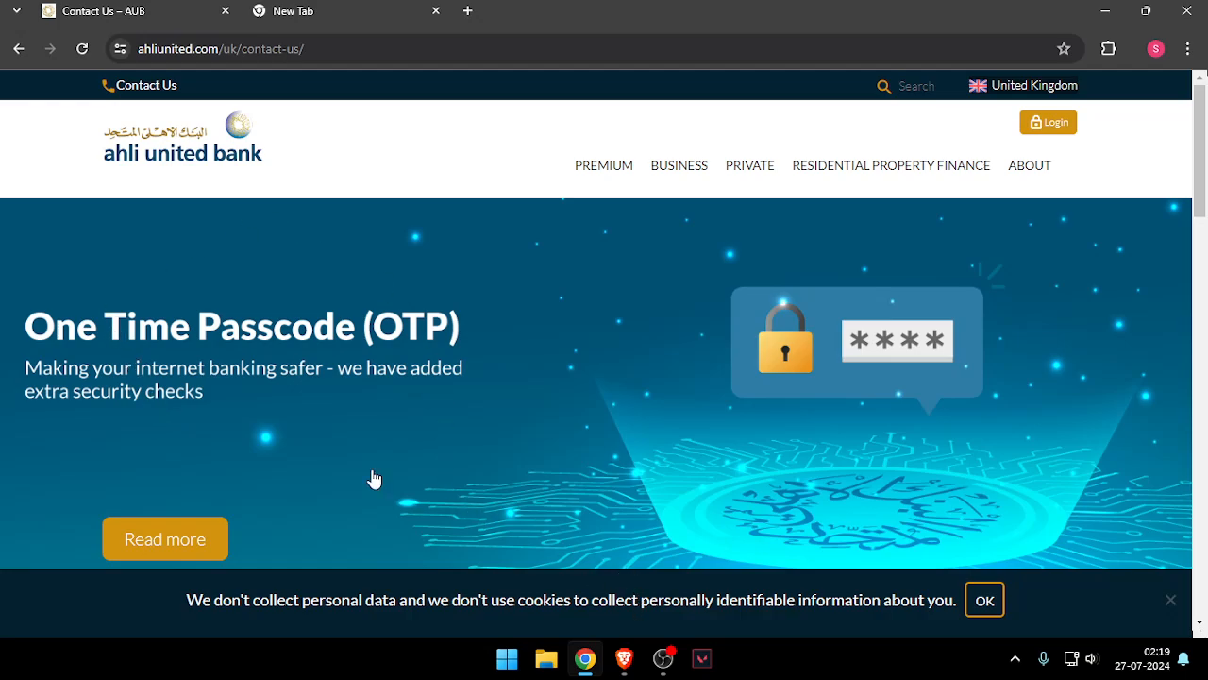
{"action": "mouse_move", "coordinate": [251, 246]}
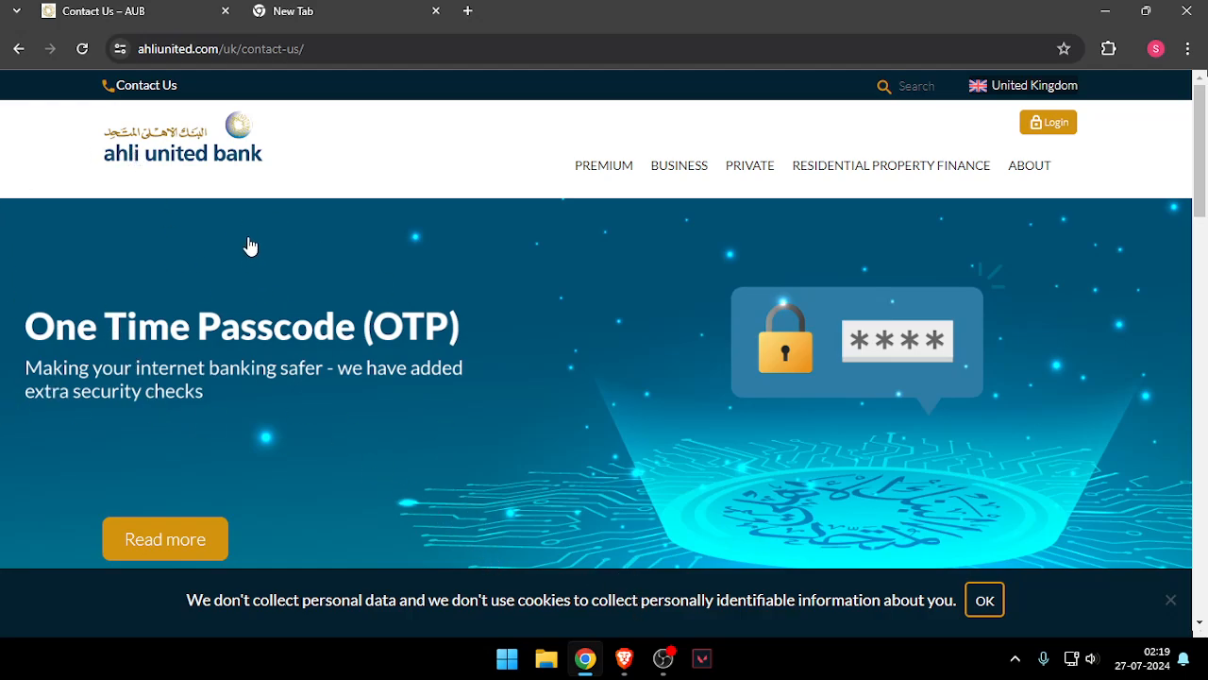